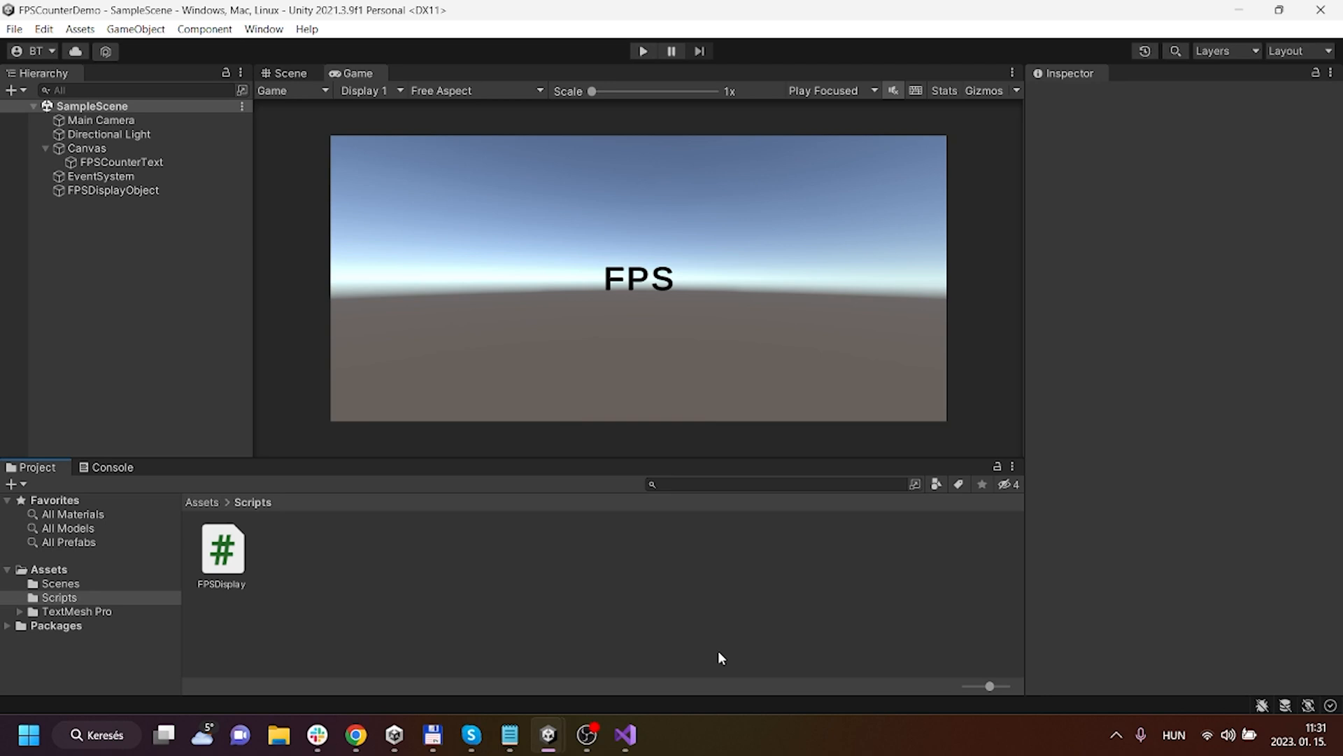
mouse_move(642, 50)
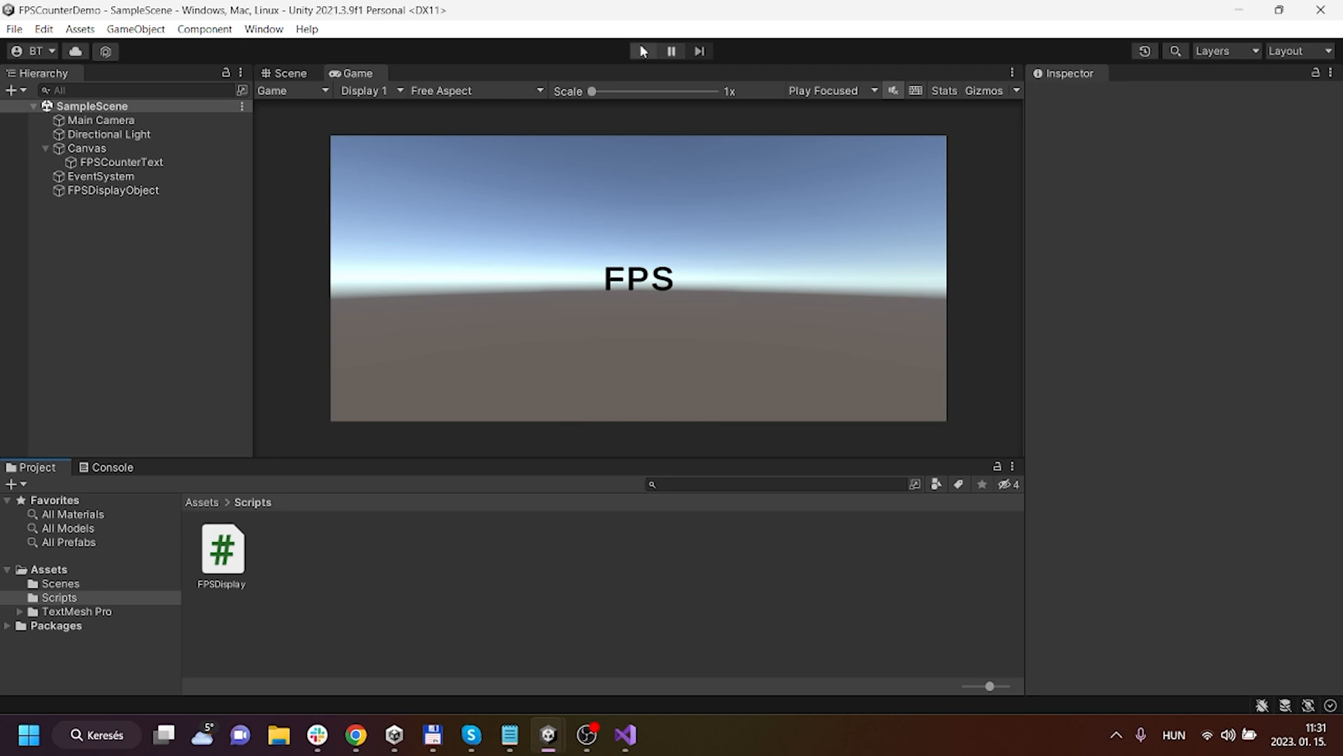
Play the scene and watch the uncapped counter read about 642 FPS.
left_click(641, 50)
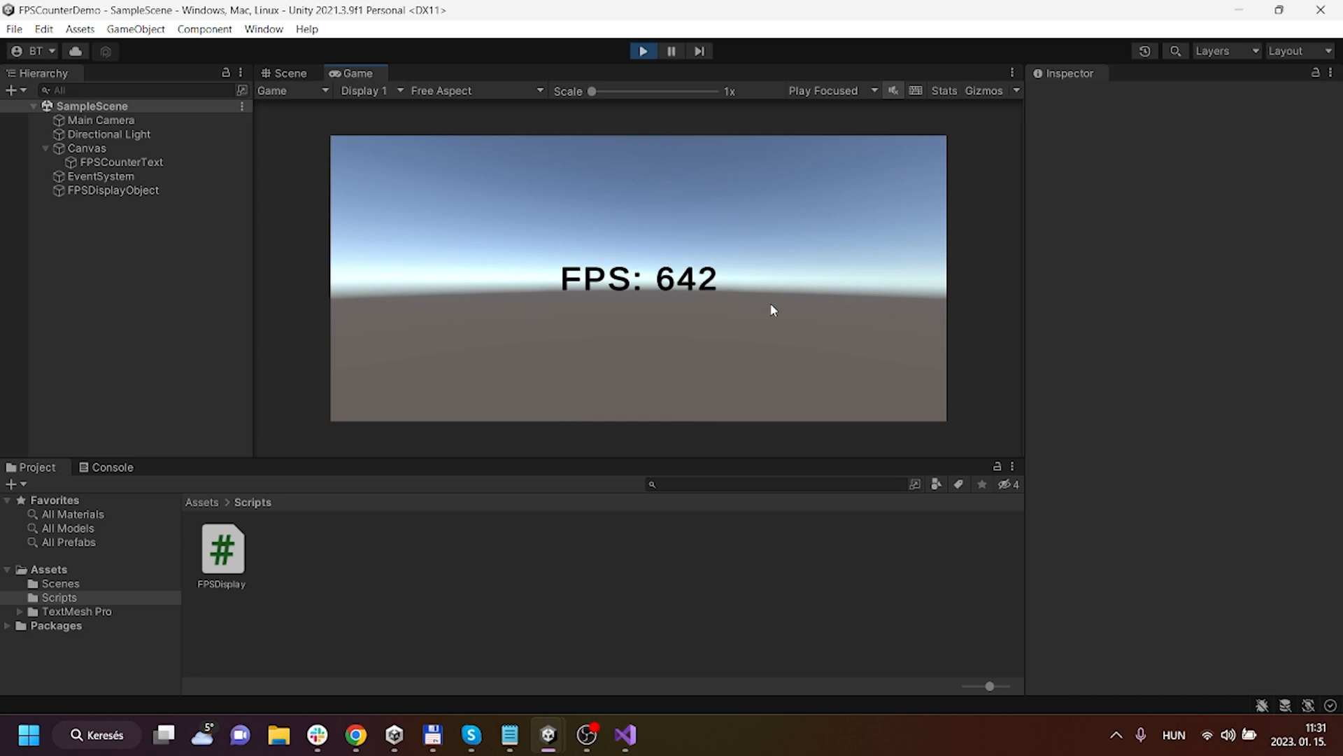
mouse_move(789, 317)
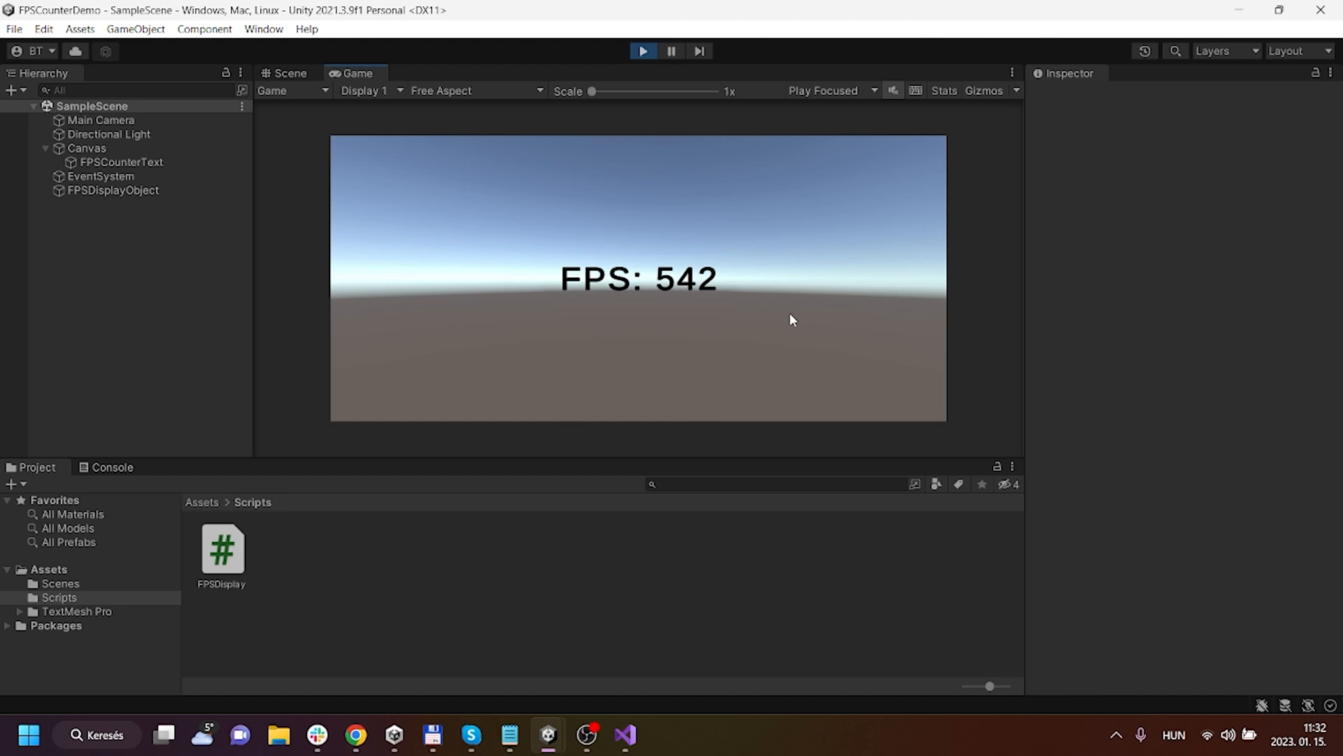
mouse_move(828, 350)
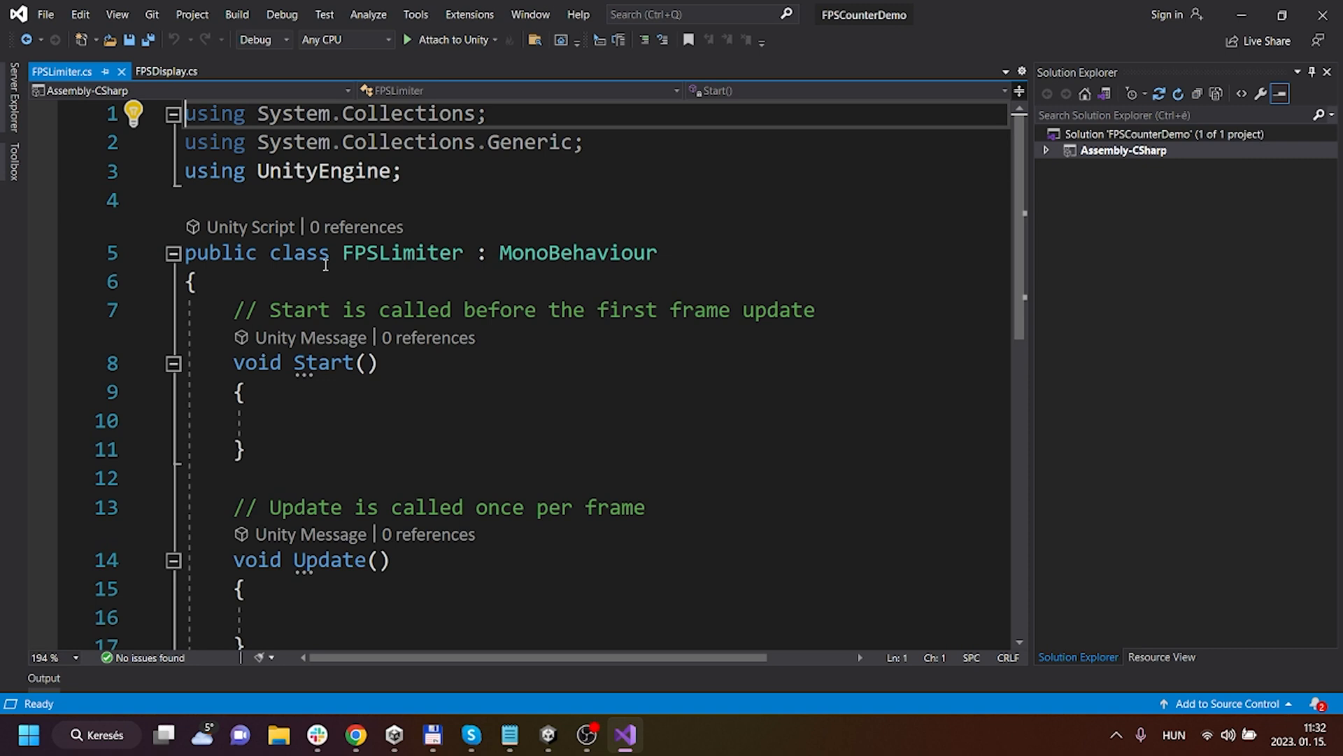
Declare 'public int targetFPS = 30;' in the FPSLimiter class.
type("p")
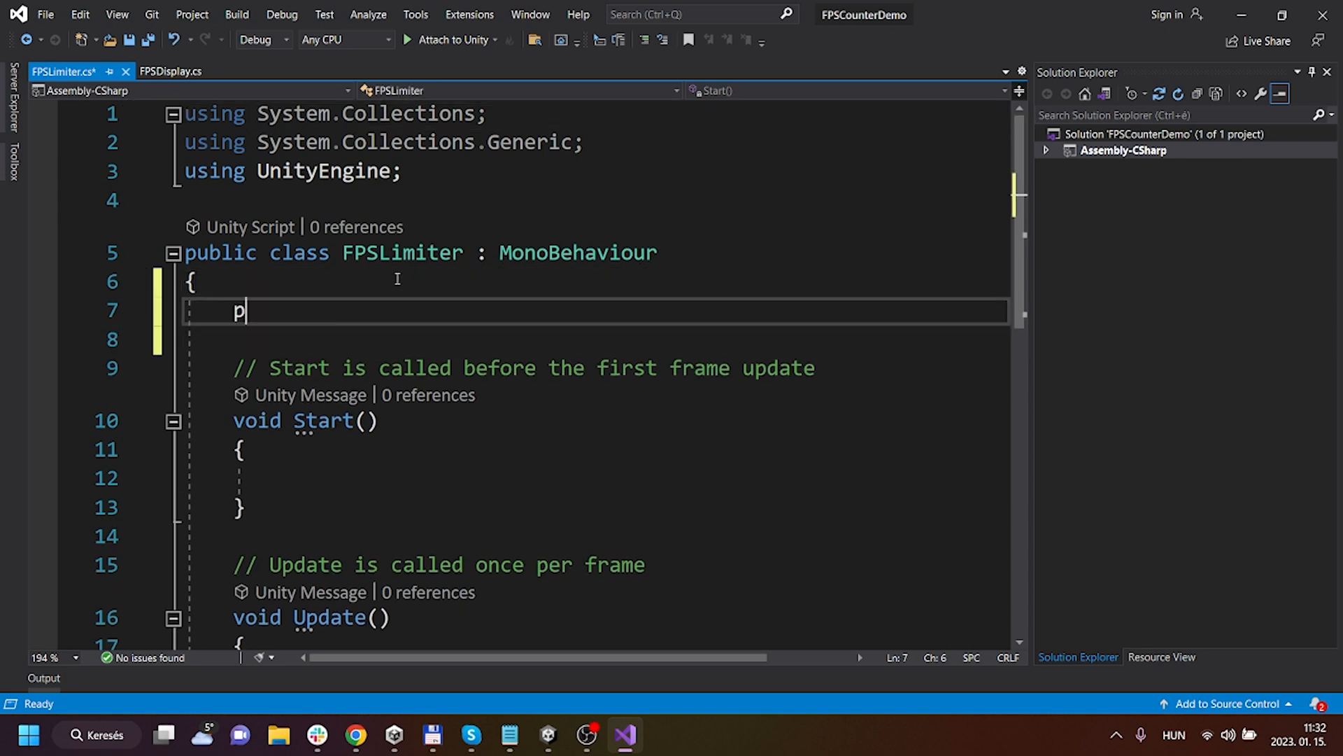
type("ublic int f")
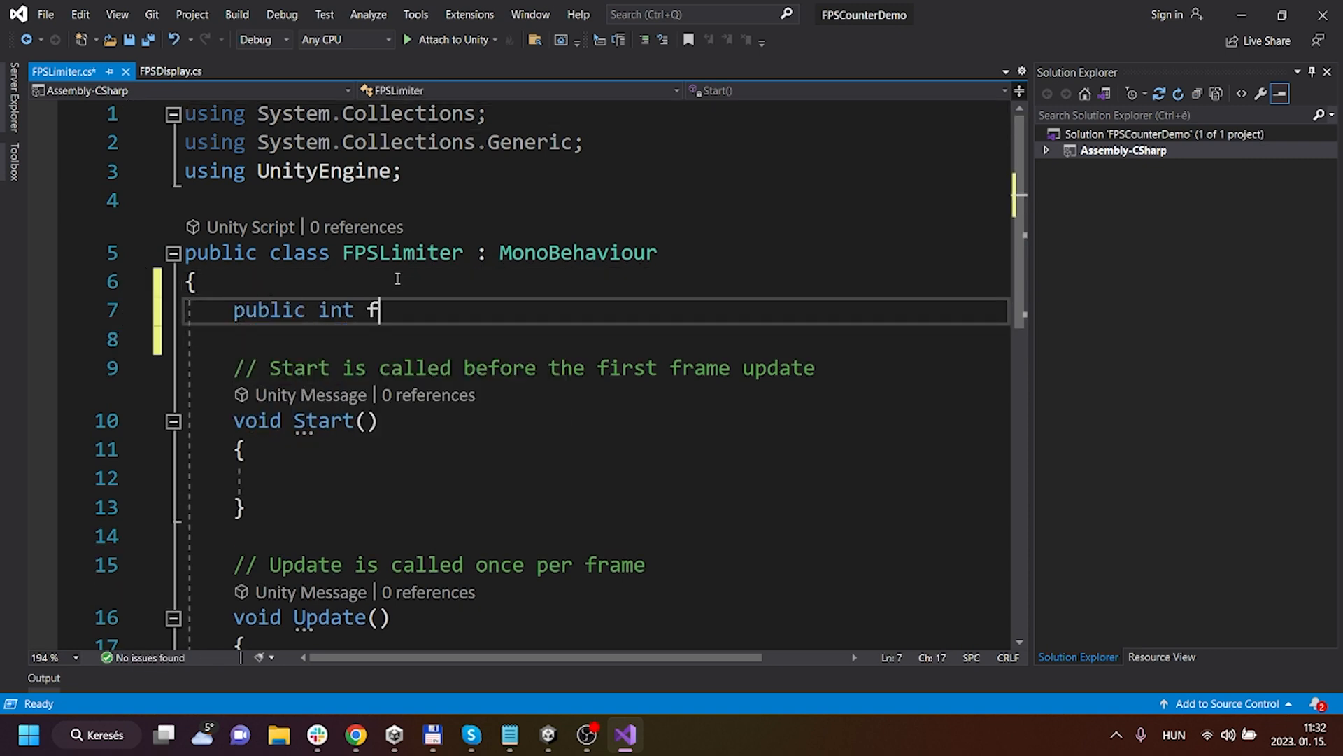
type("ar")
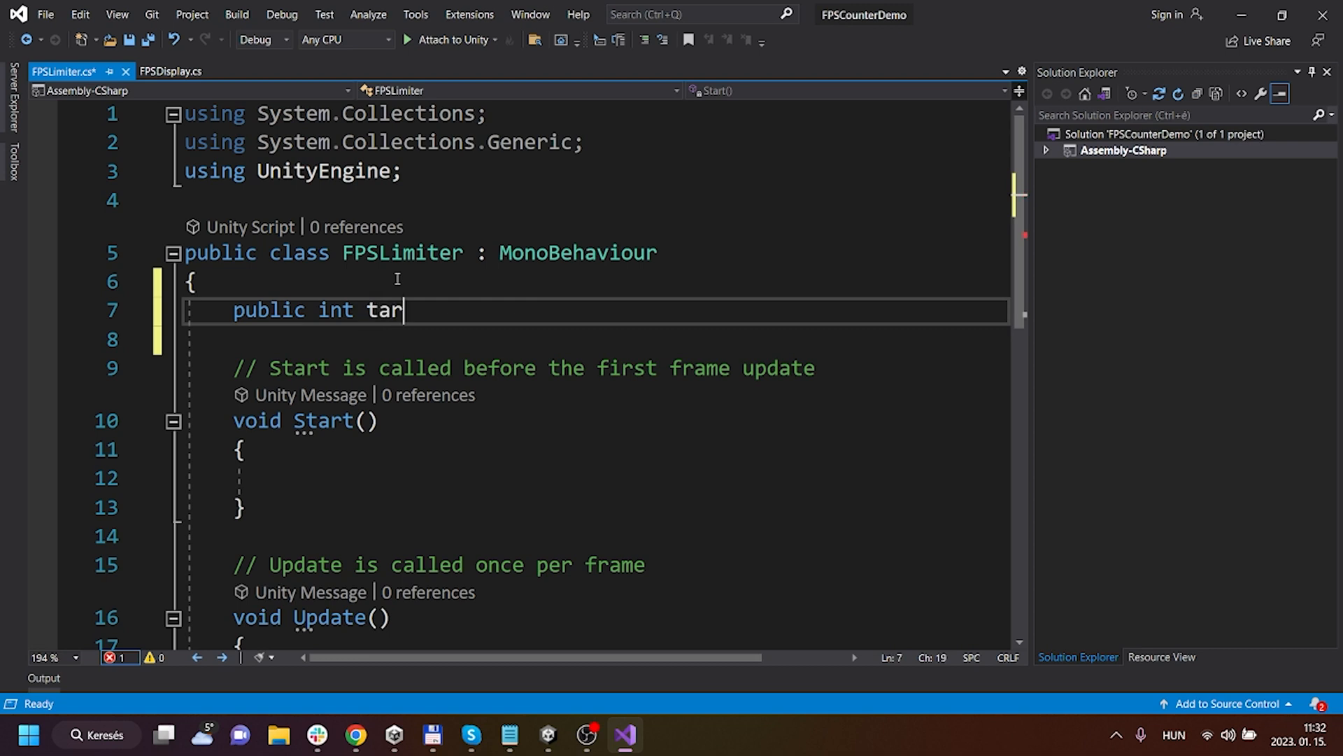
type("getFPS")
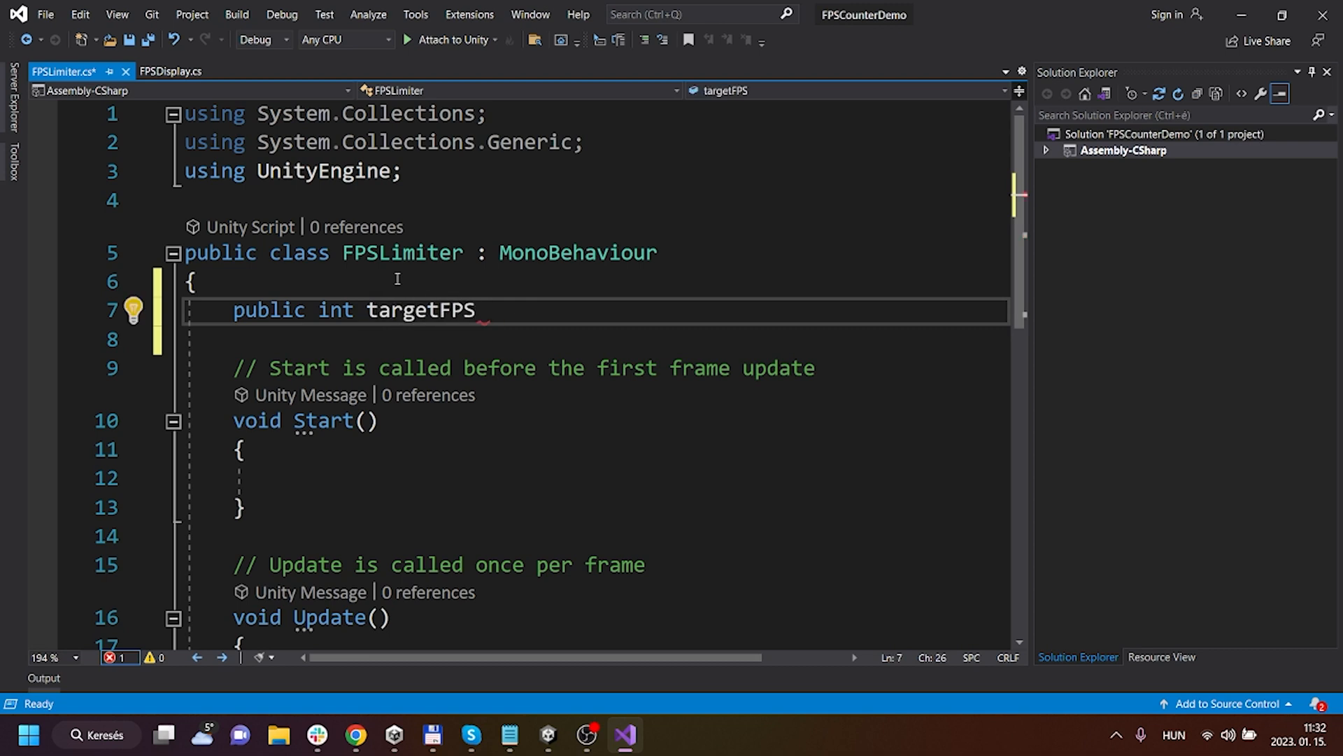
type("= 3")
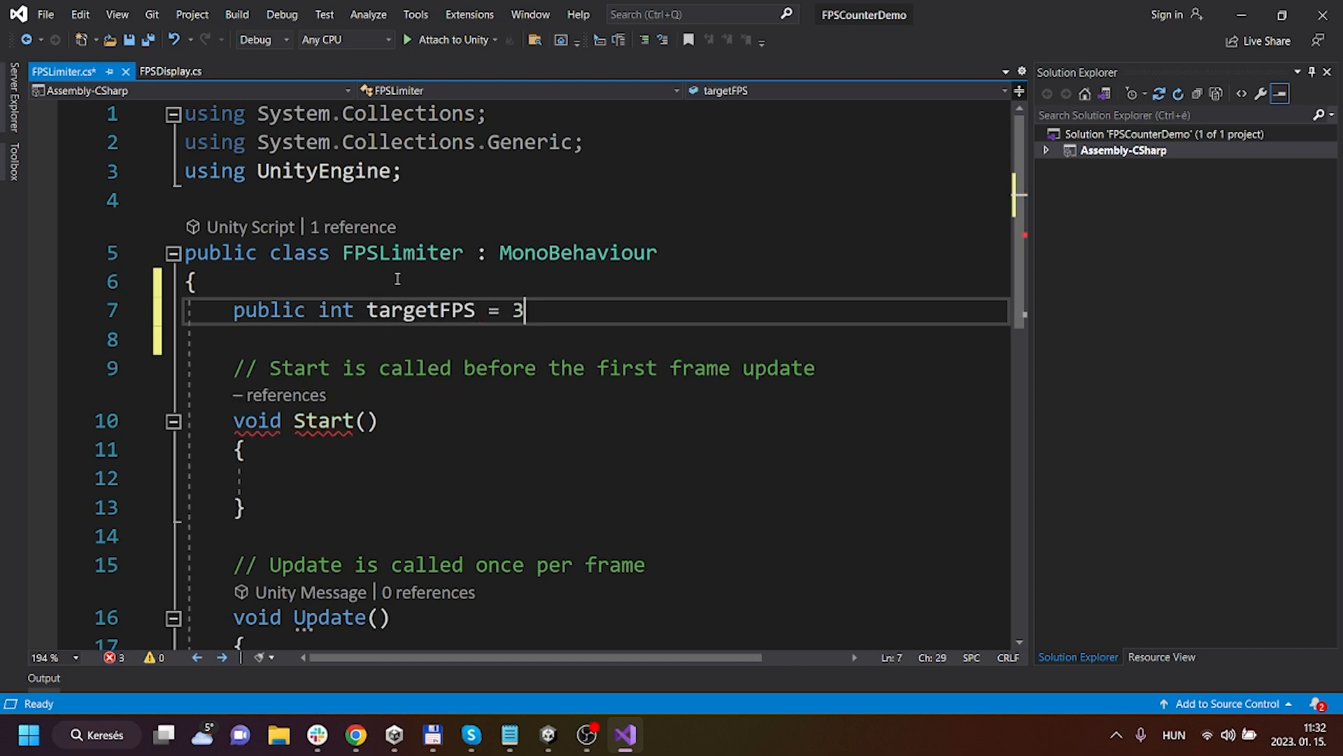
type("0;")
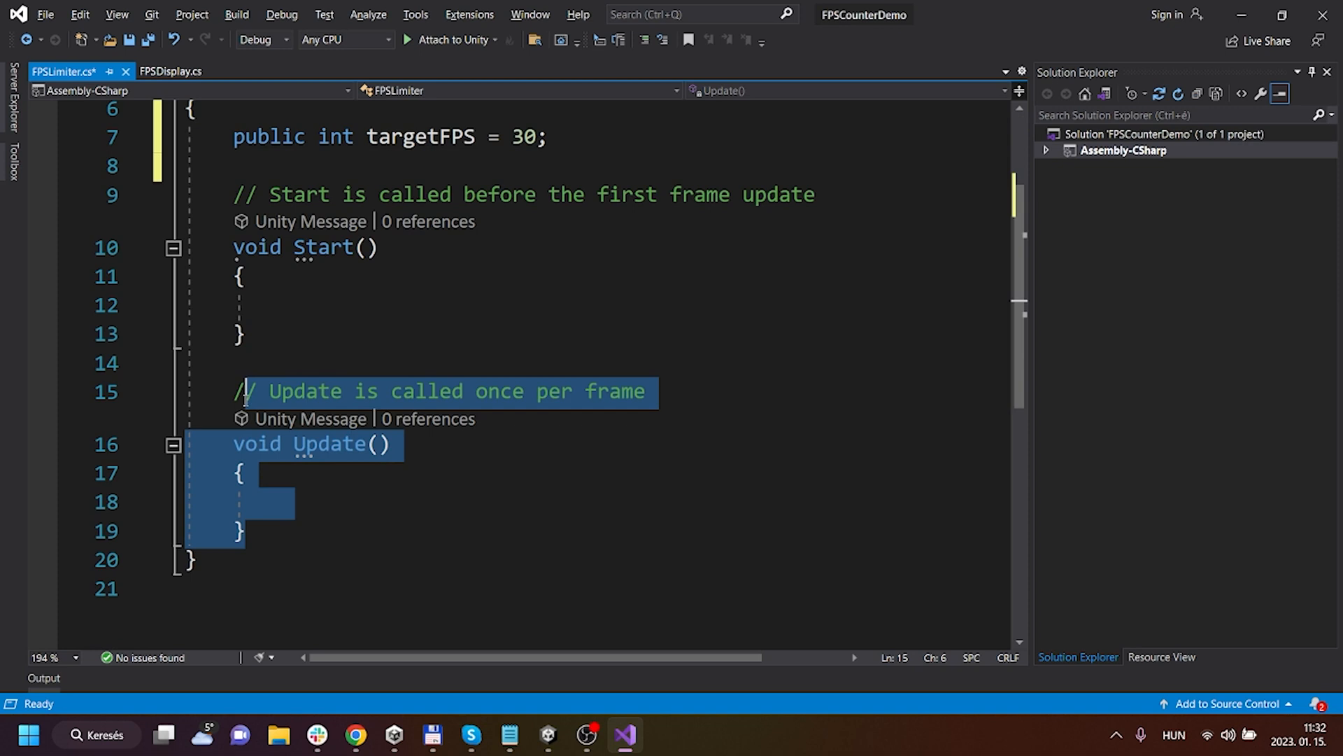
Delete the unused Update method and its comment.
key("Delete")
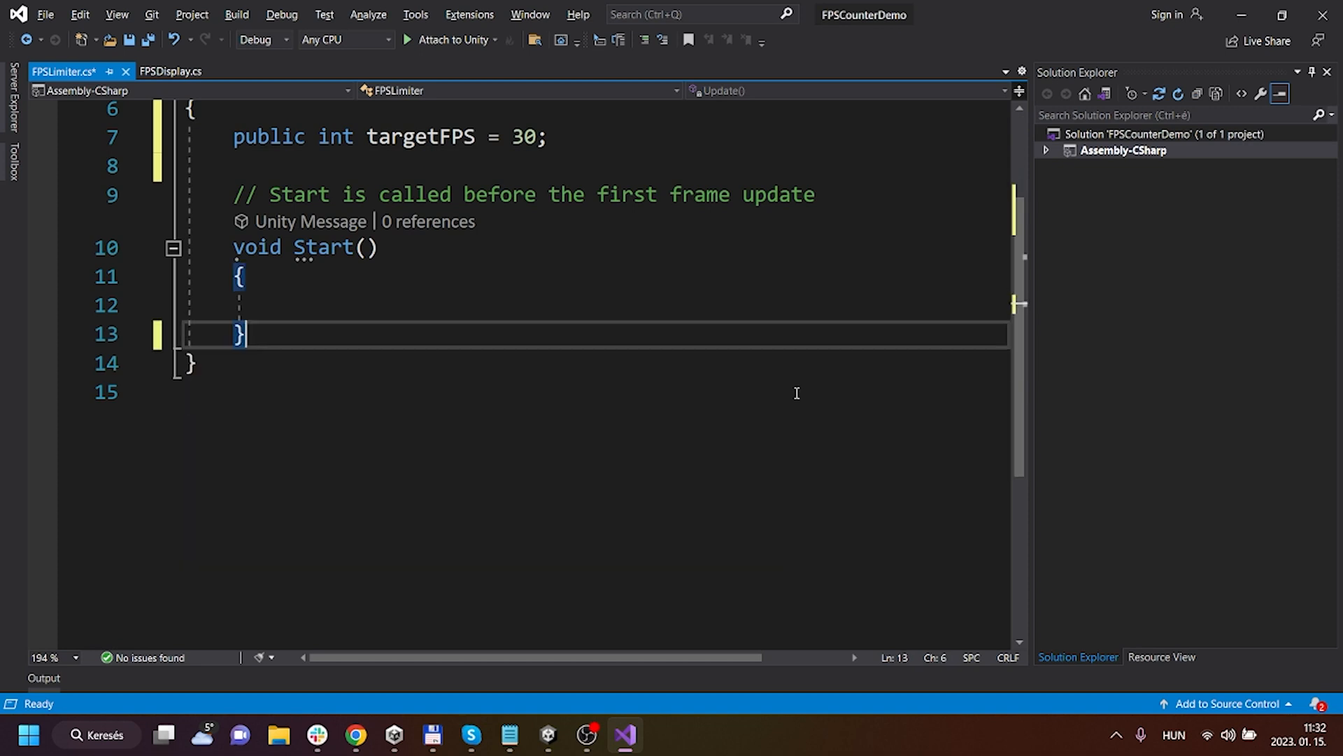
scroll("up", 3)
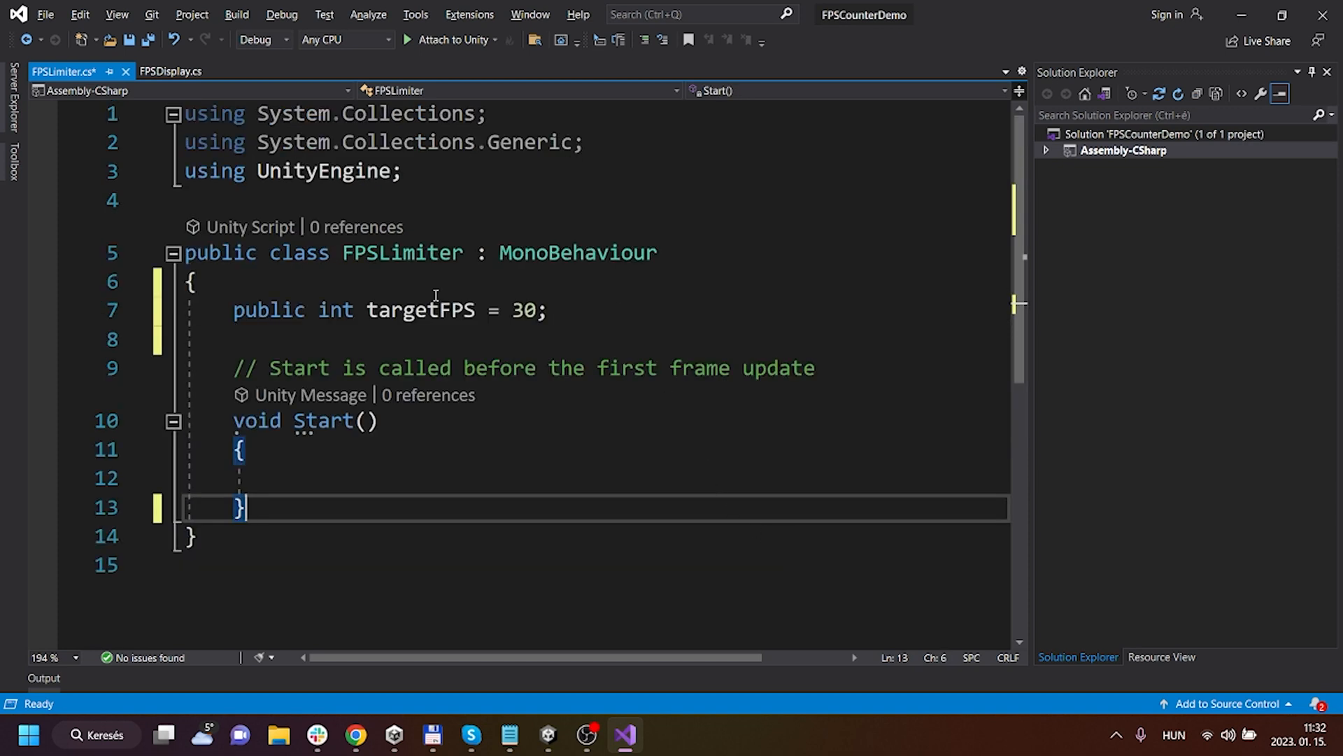
left_click(379, 368)
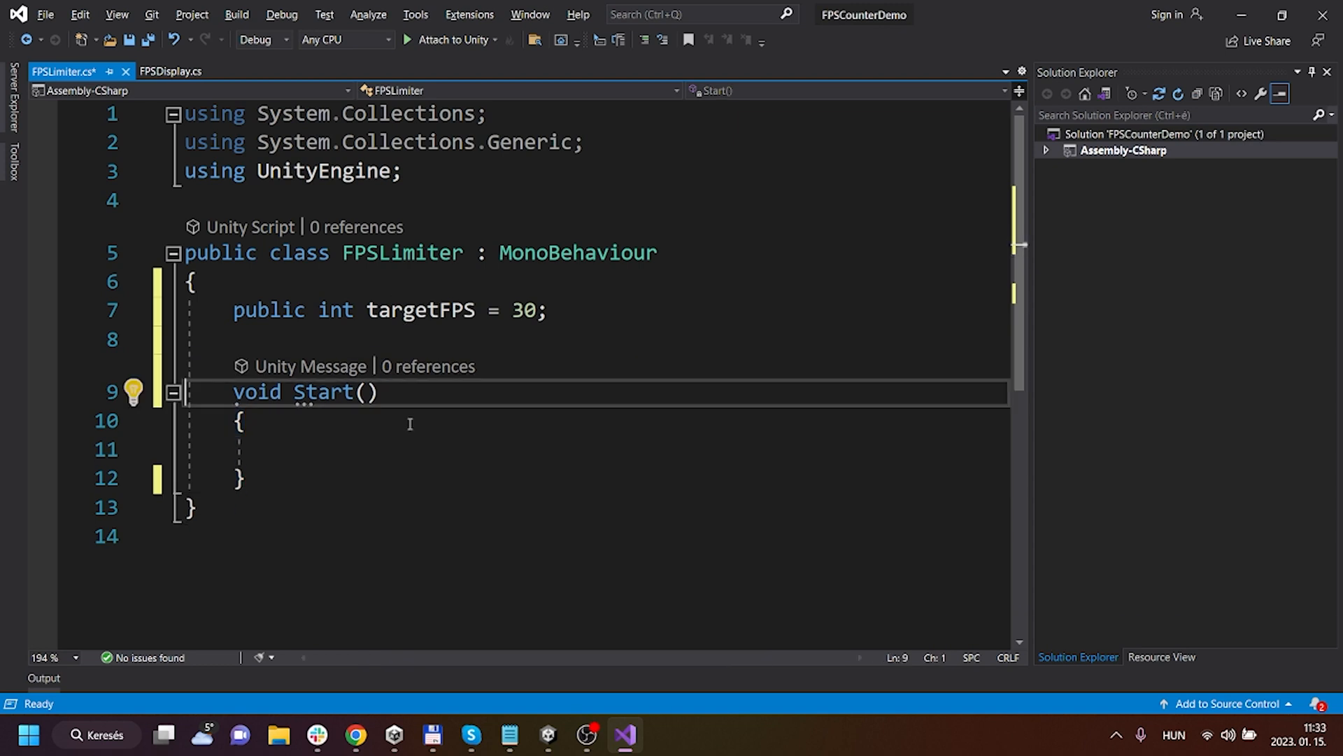
In Start, set QualitySettings.vSyncCount to 0 and Application.targetFrameRate to targetFPS.
type("A")
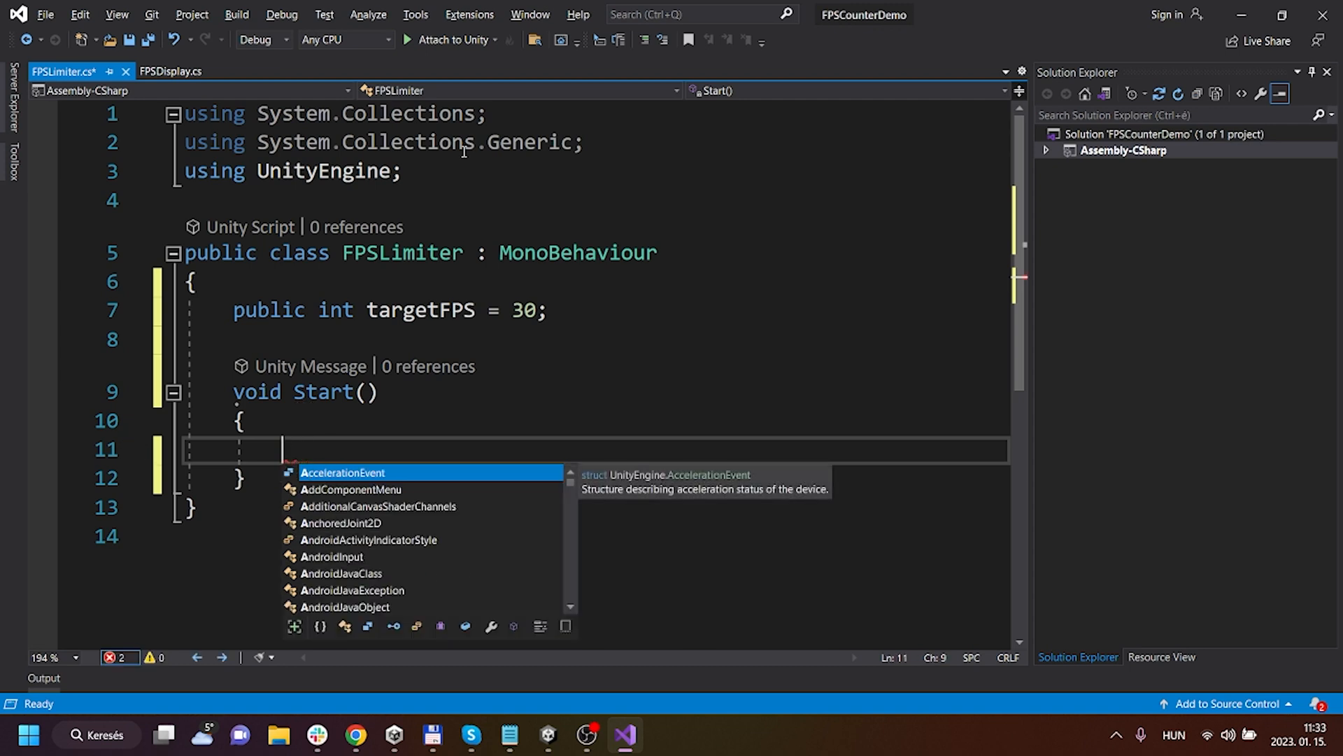
type("QualitySettings.")
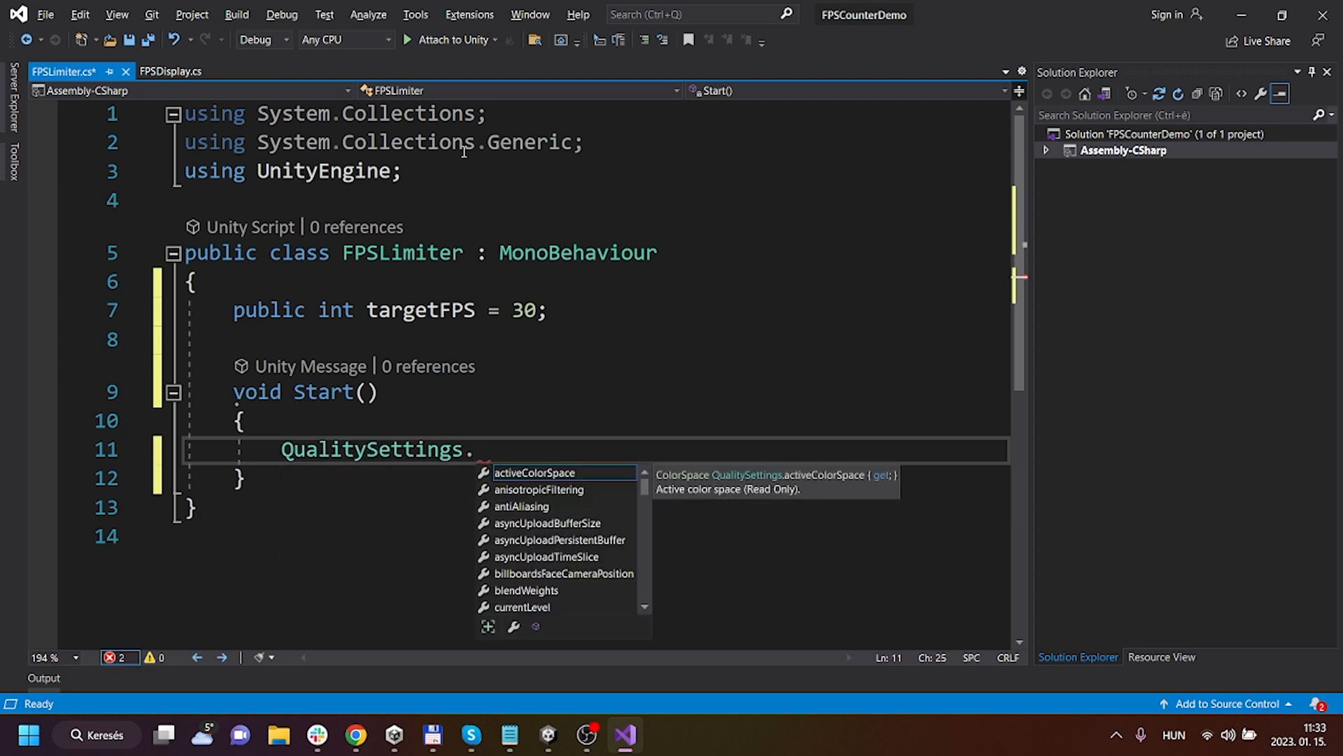
type("vSyncCount = 0;")
type("Application.targetFrameRate")
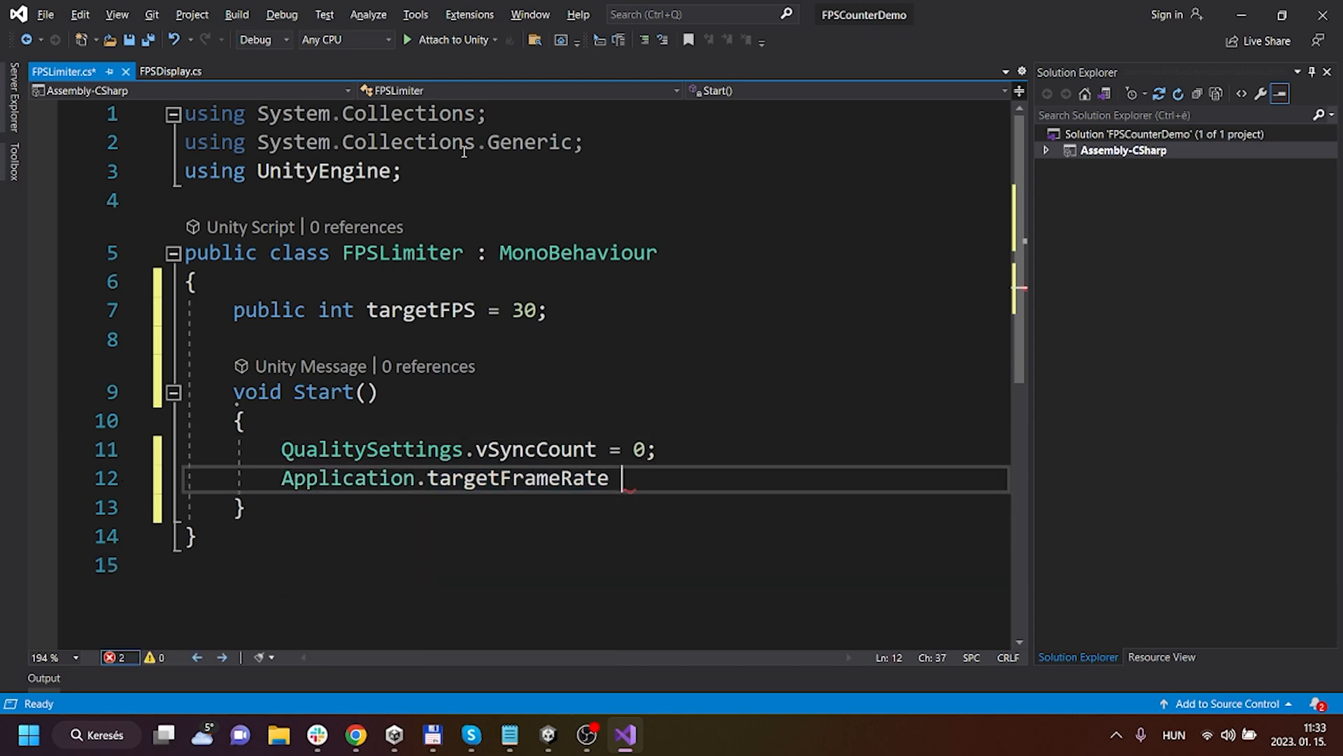
type("= targetFPS")
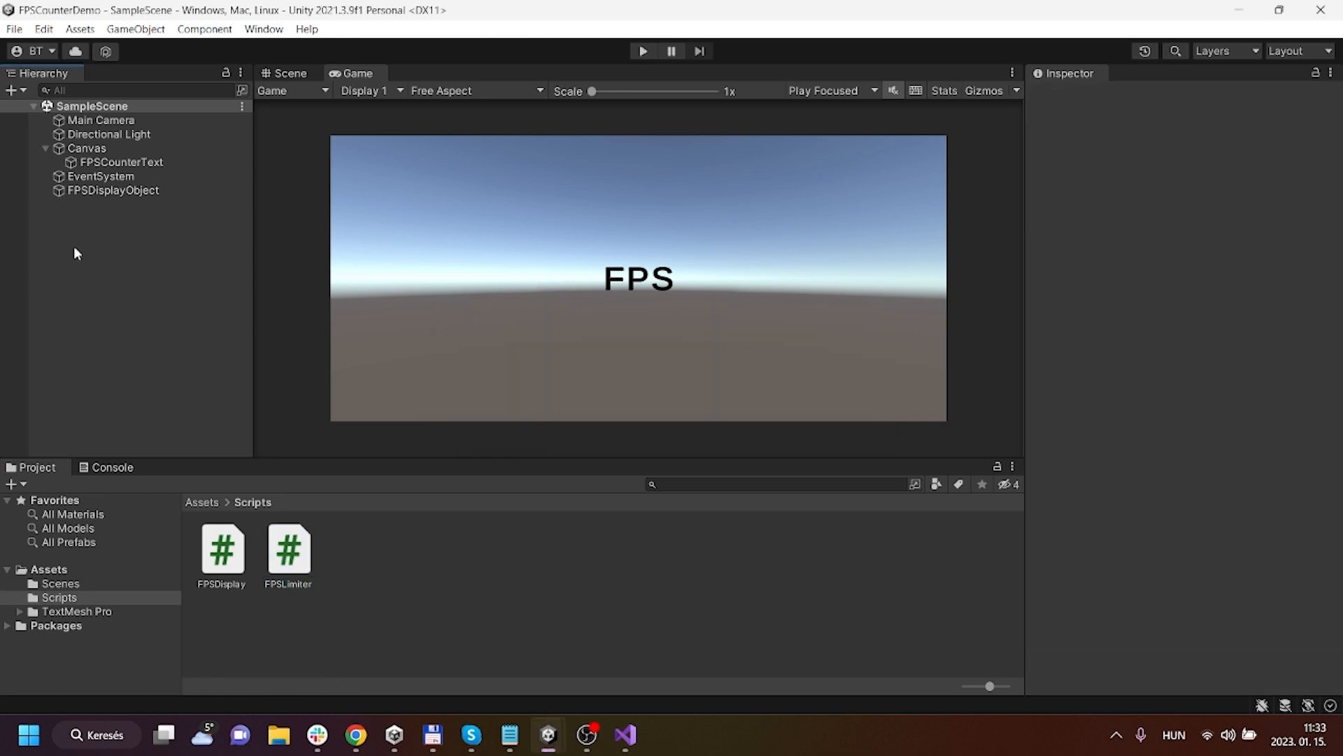
Add an FPSLimiter object with the script at Target FPS 30, then play to see 50 FPS.
left_click(135, 28)
type("30")
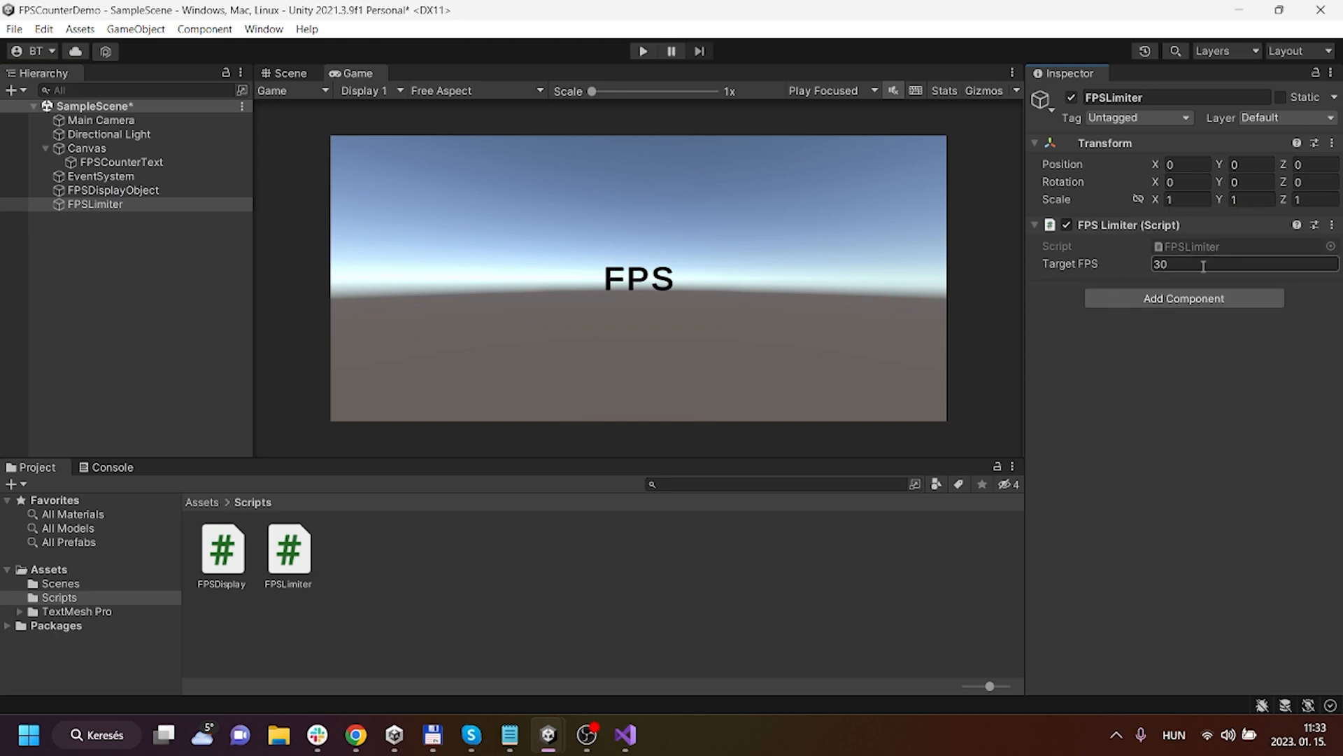
left_click(641, 50)
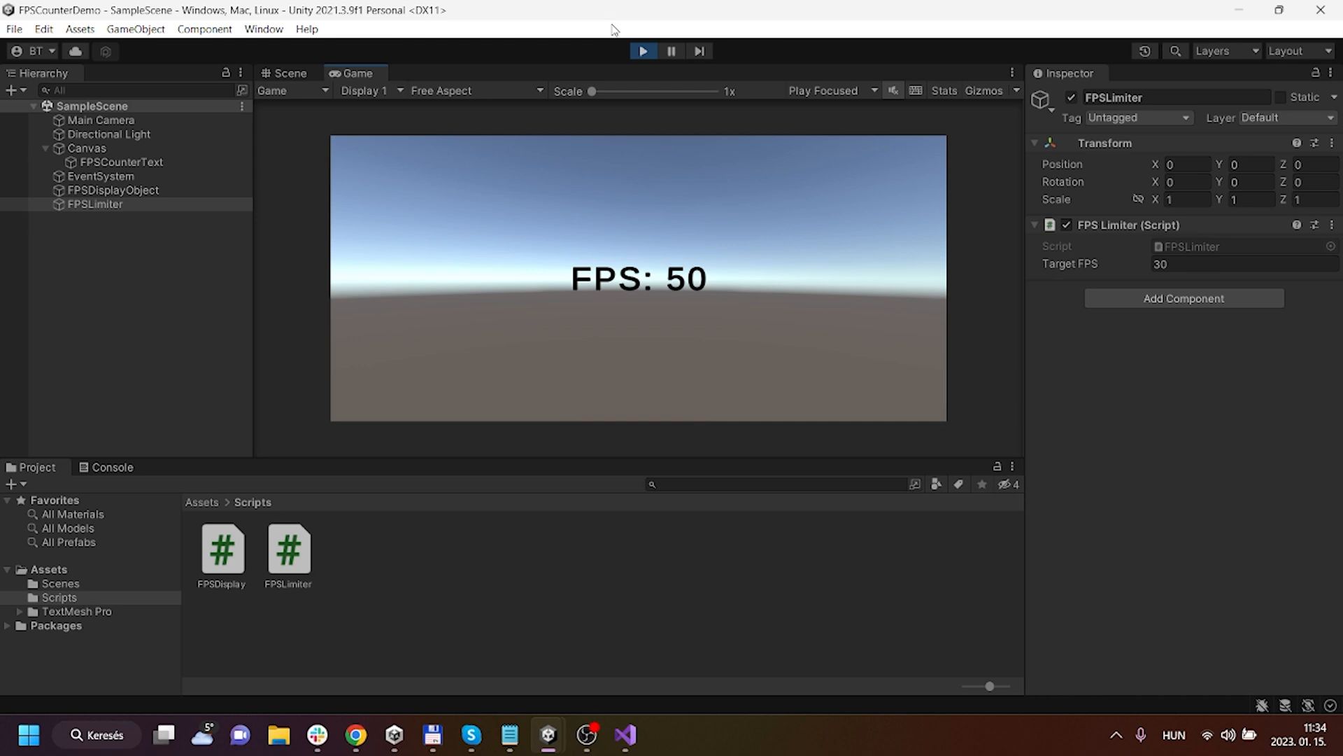
mouse_move(861, 581)
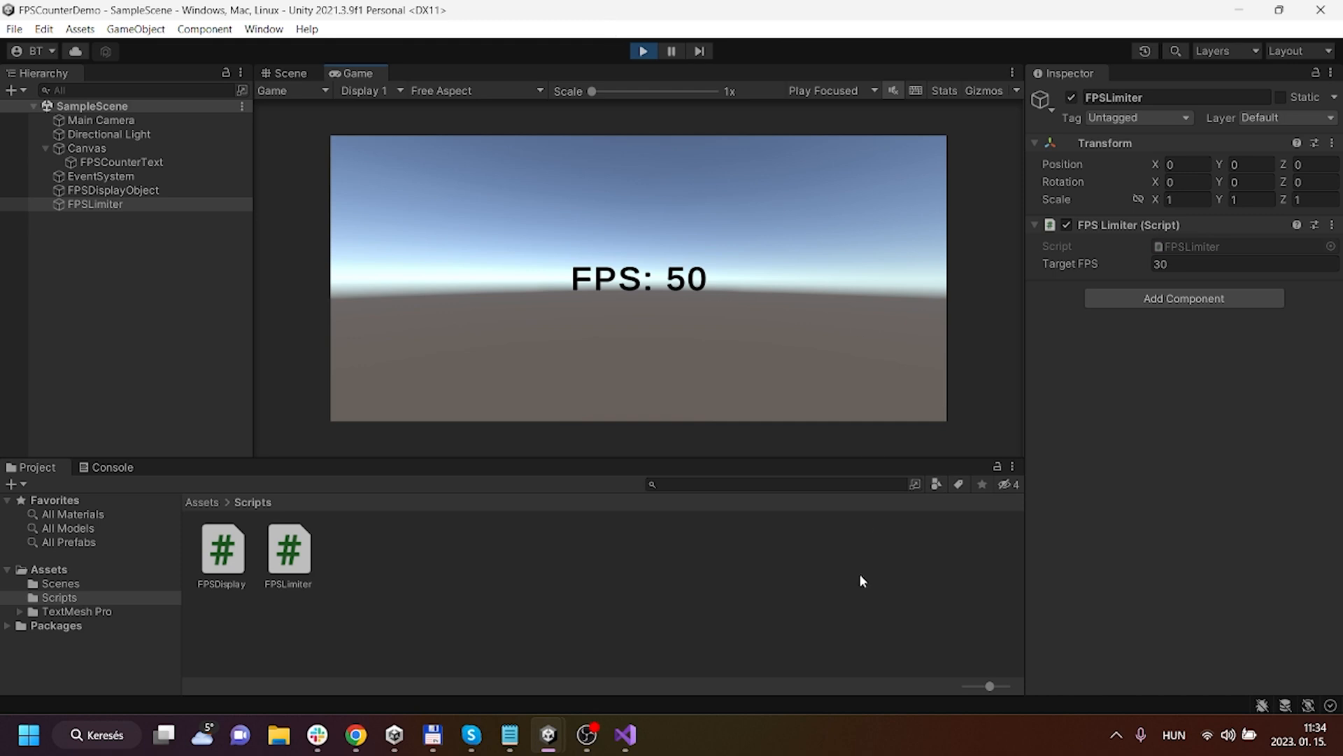
mouse_move(859, 326)
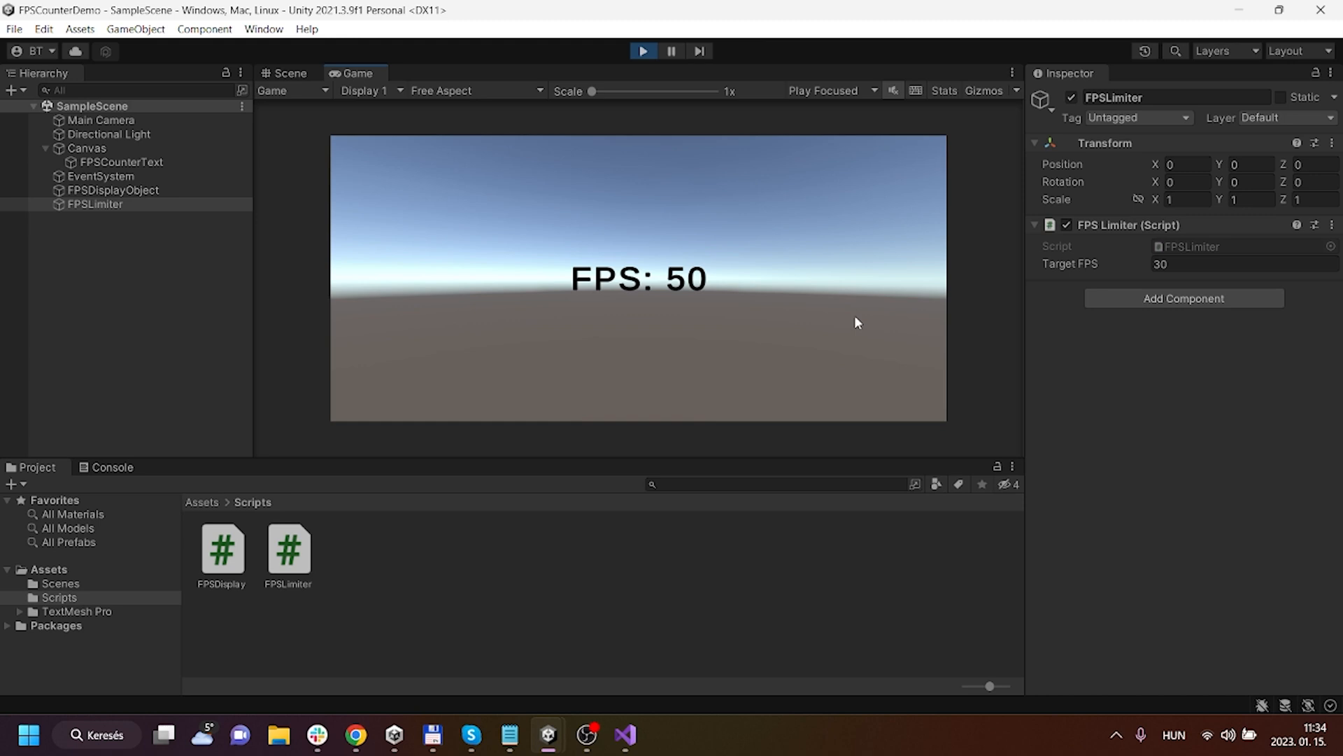
mouse_move(611, 139)
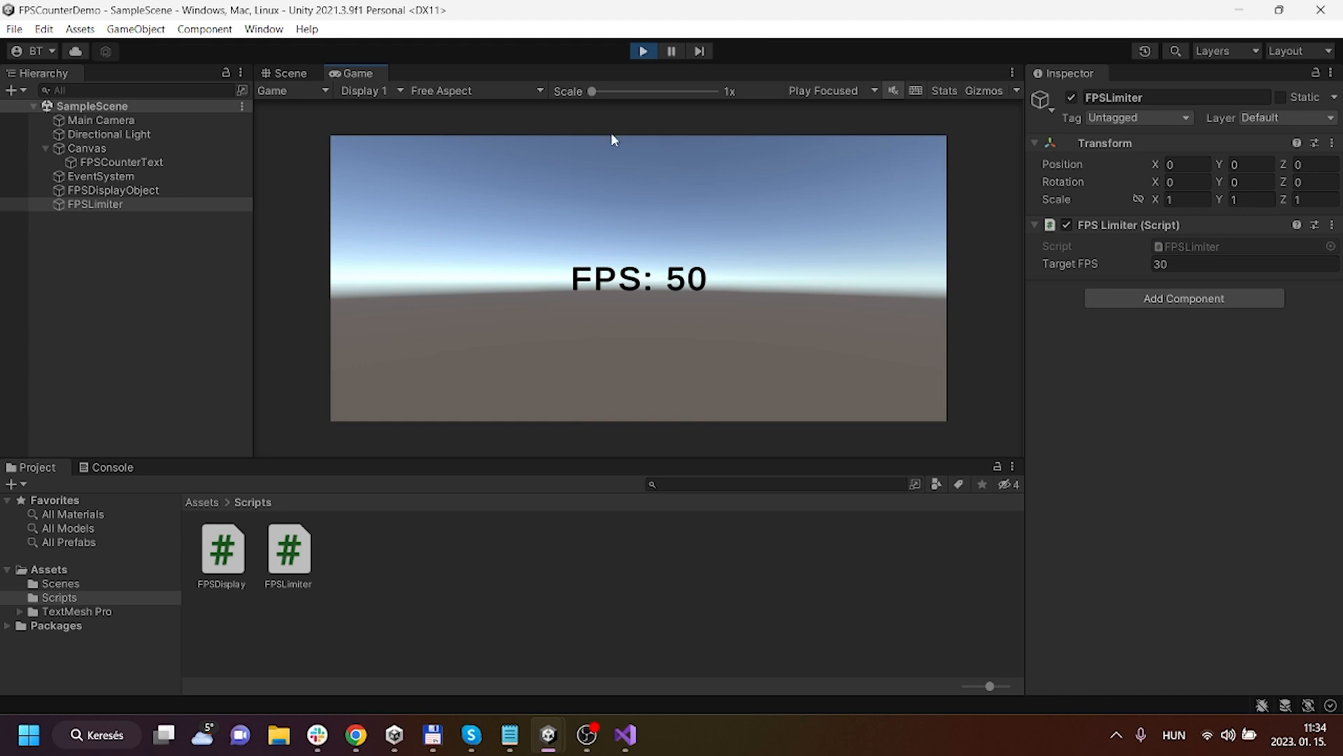
mouse_move(672, 358)
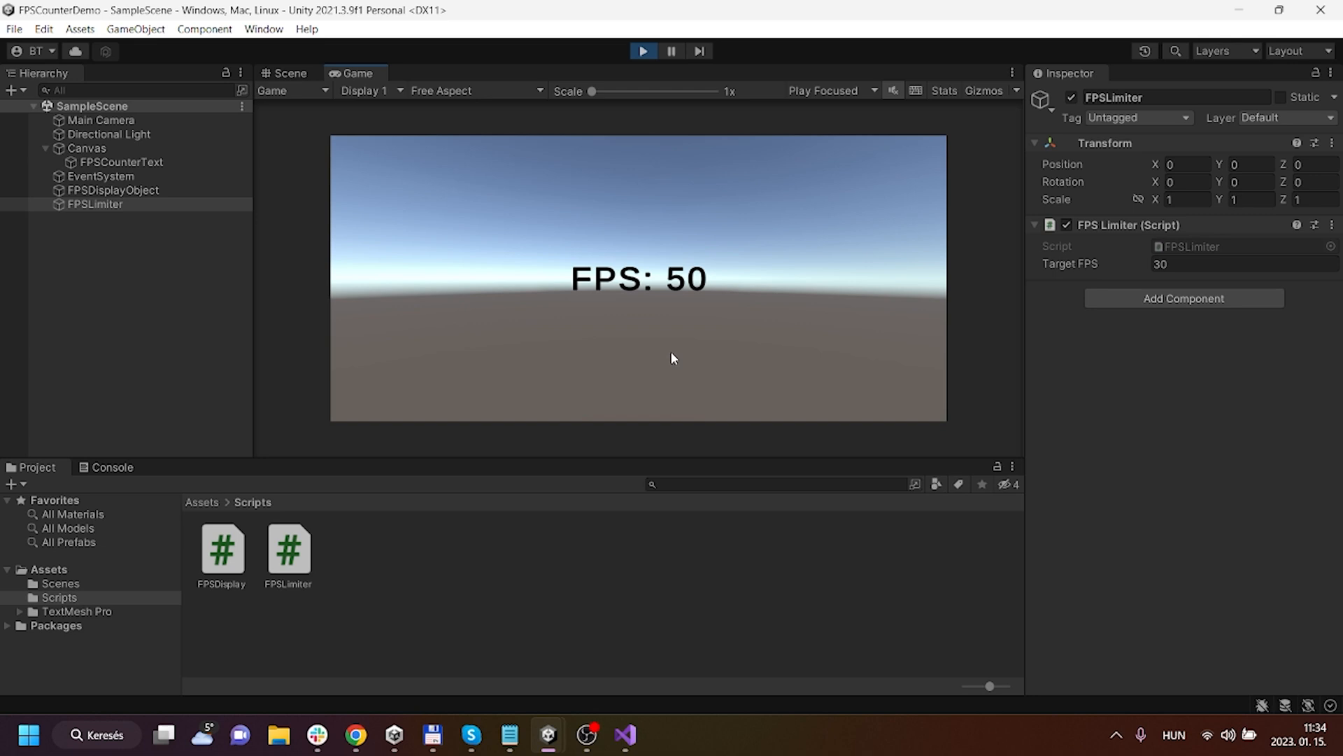
mouse_move(711, 535)
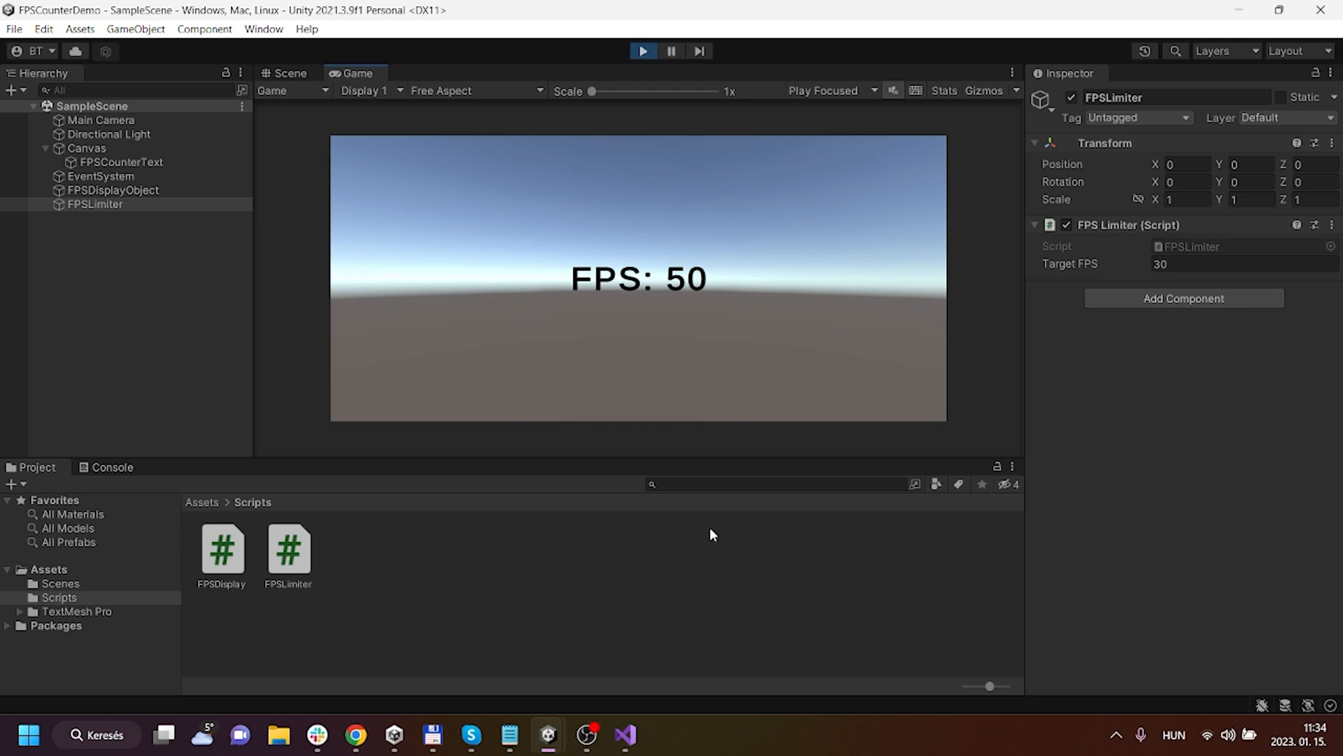
mouse_move(644, 51)
type("120")
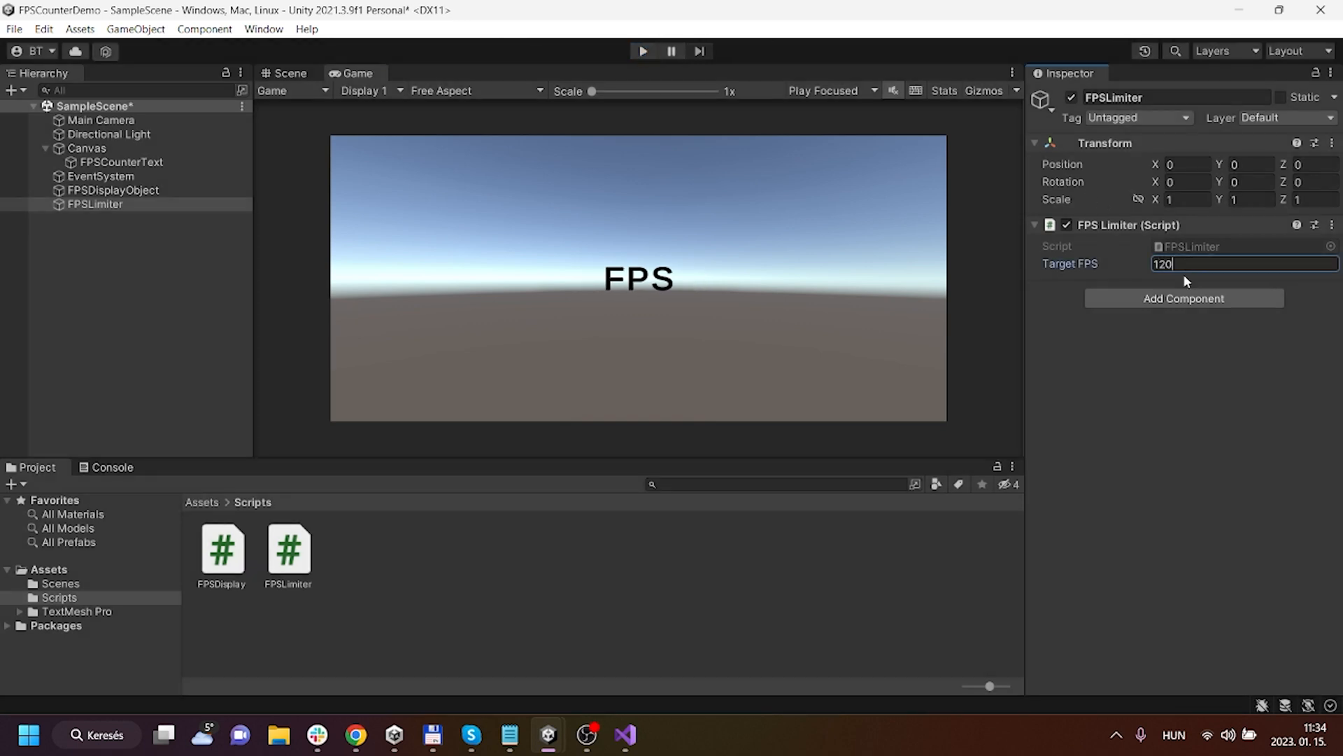
Play the scene with Target FPS at 120, counter reading about 126 FPS.
left_click(641, 50)
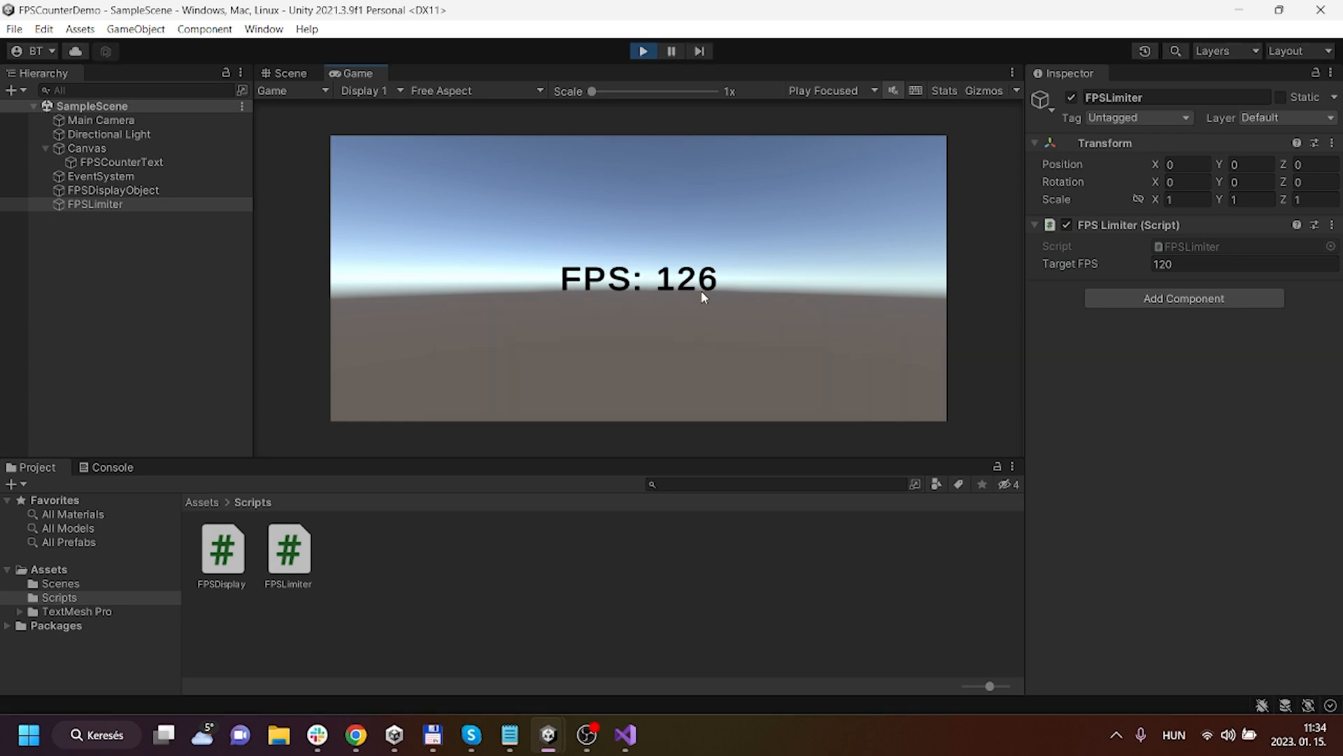
mouse_move(718, 581)
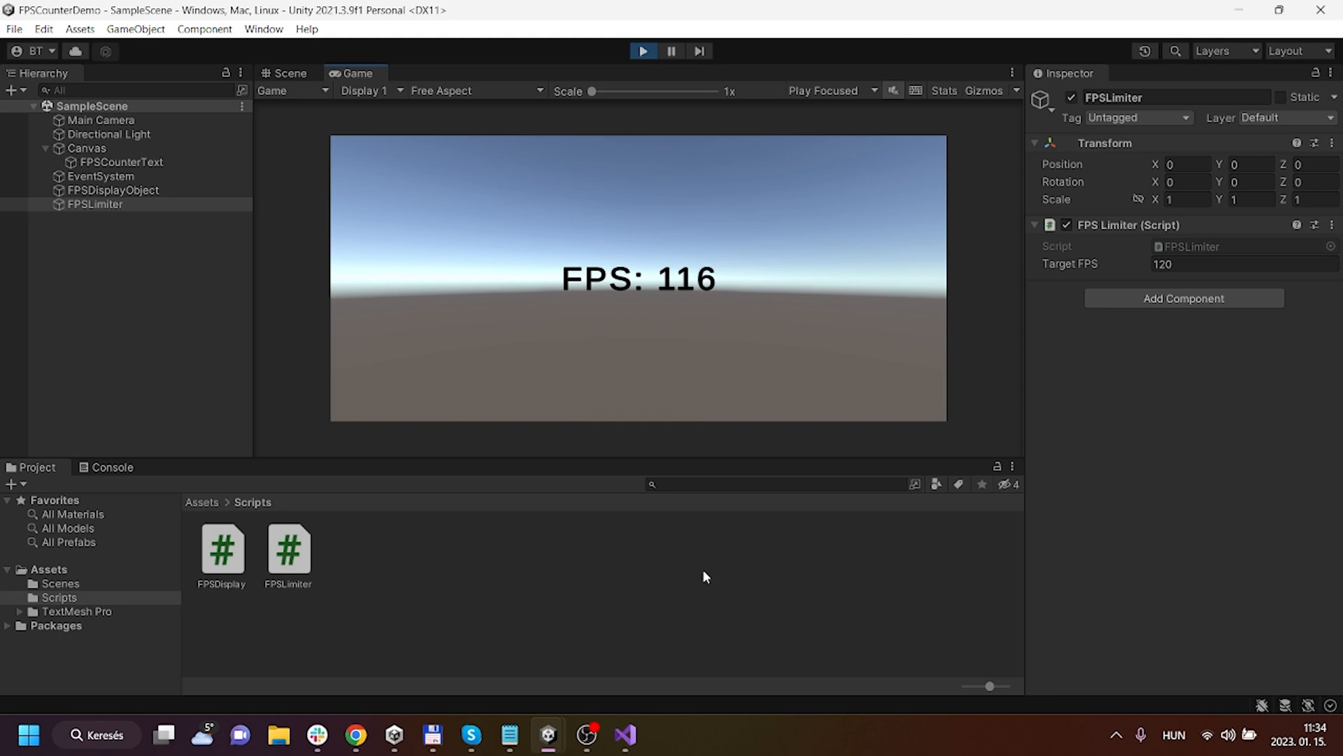
mouse_move(763, 580)
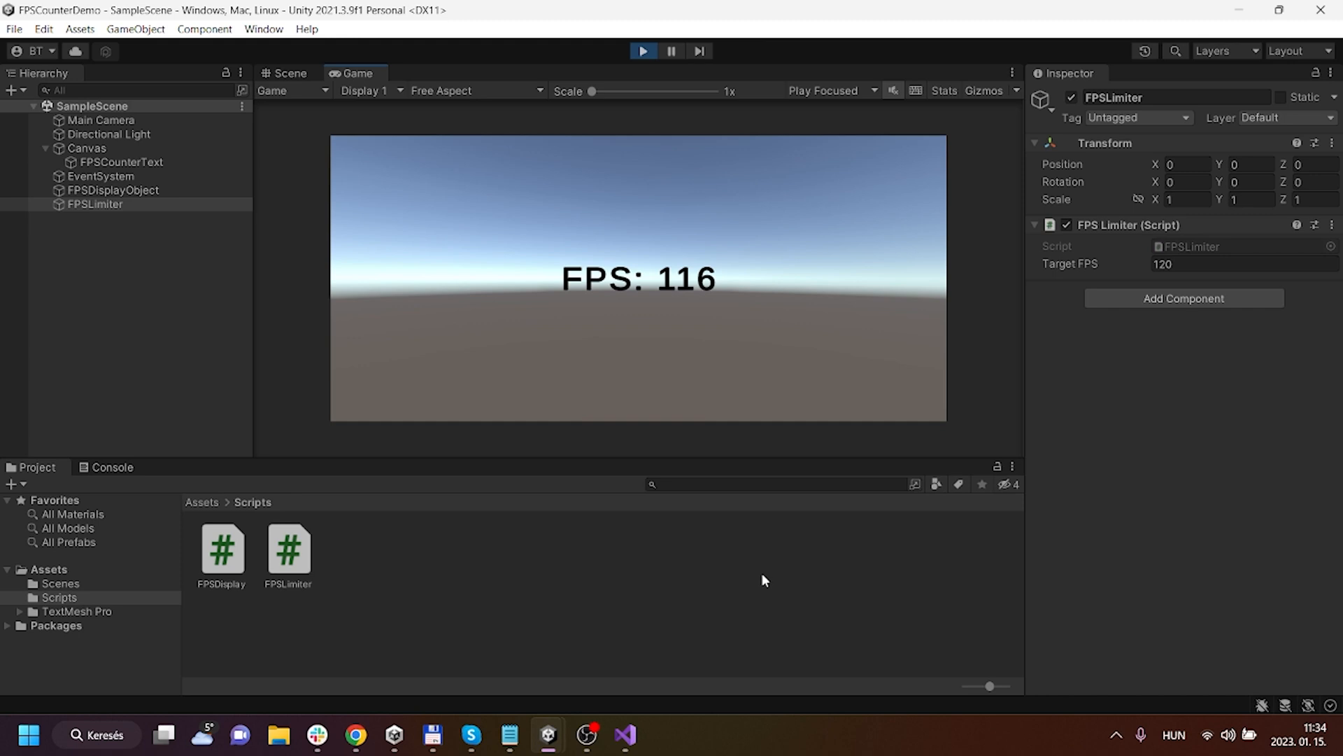